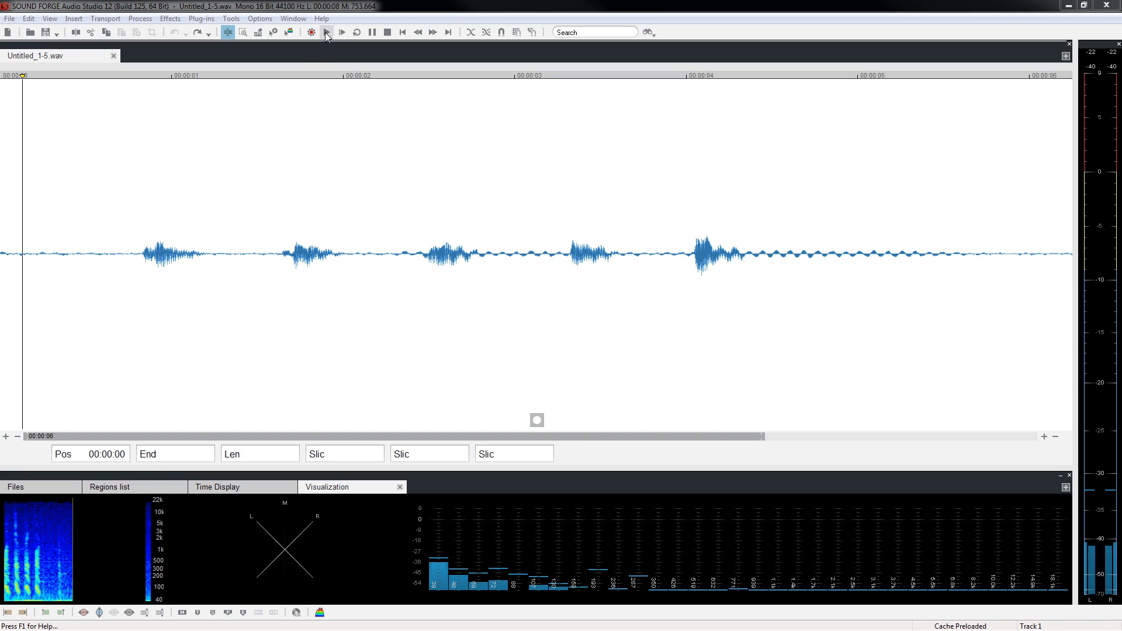
# - Play the recording, then play the marked two-second 'five' range and open the Edit menu
pyautogui.click(341, 32)
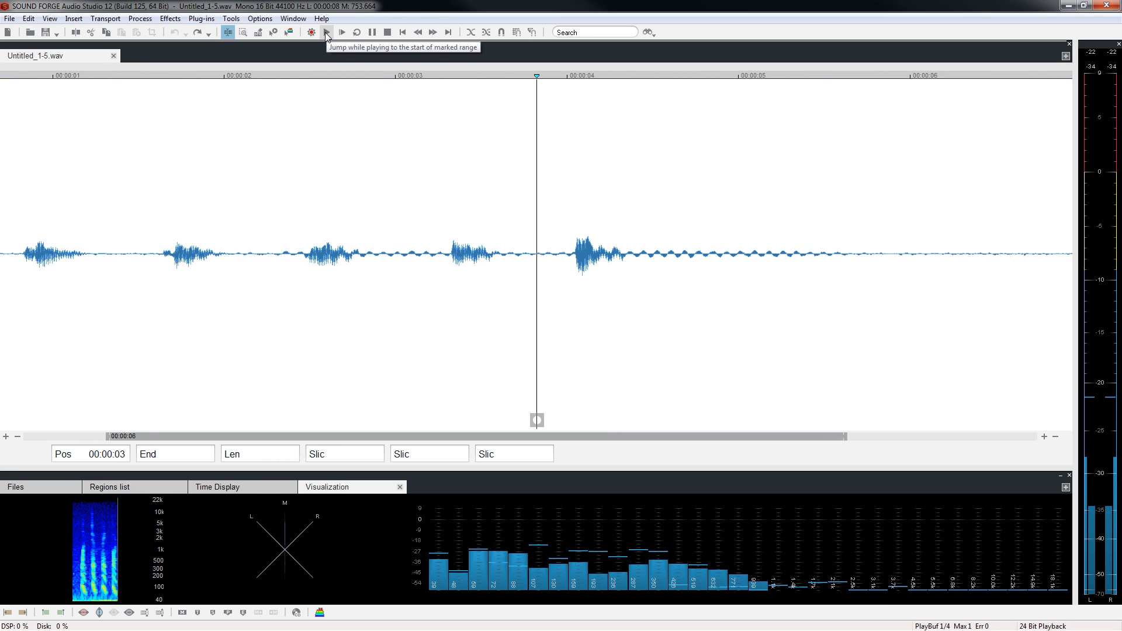
pyautogui.click(387, 31)
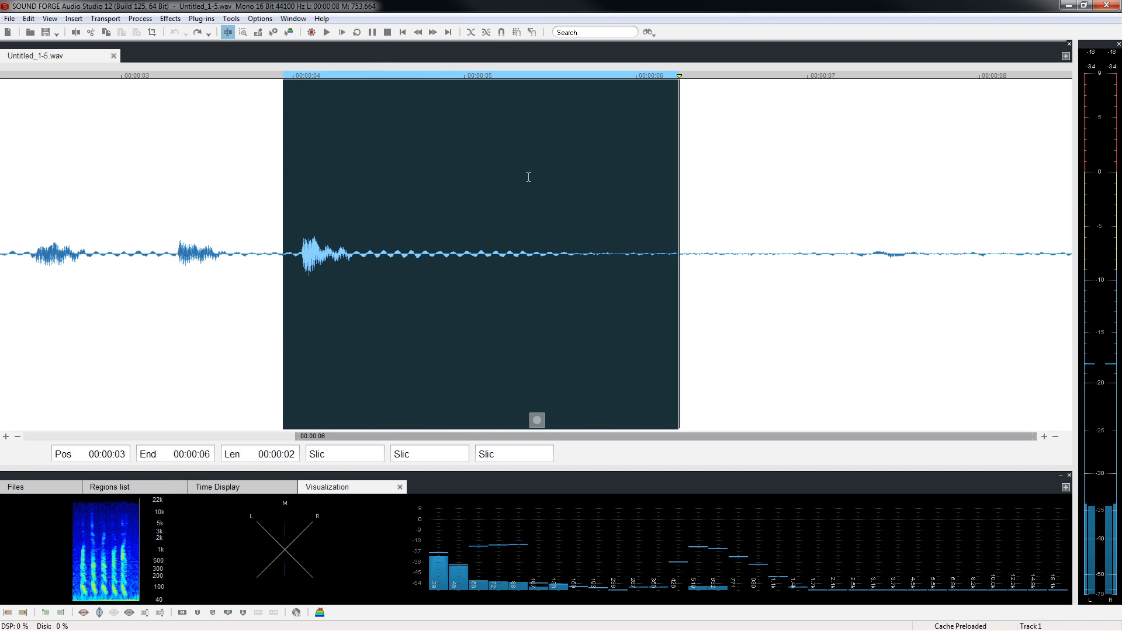
pyautogui.click(326, 31)
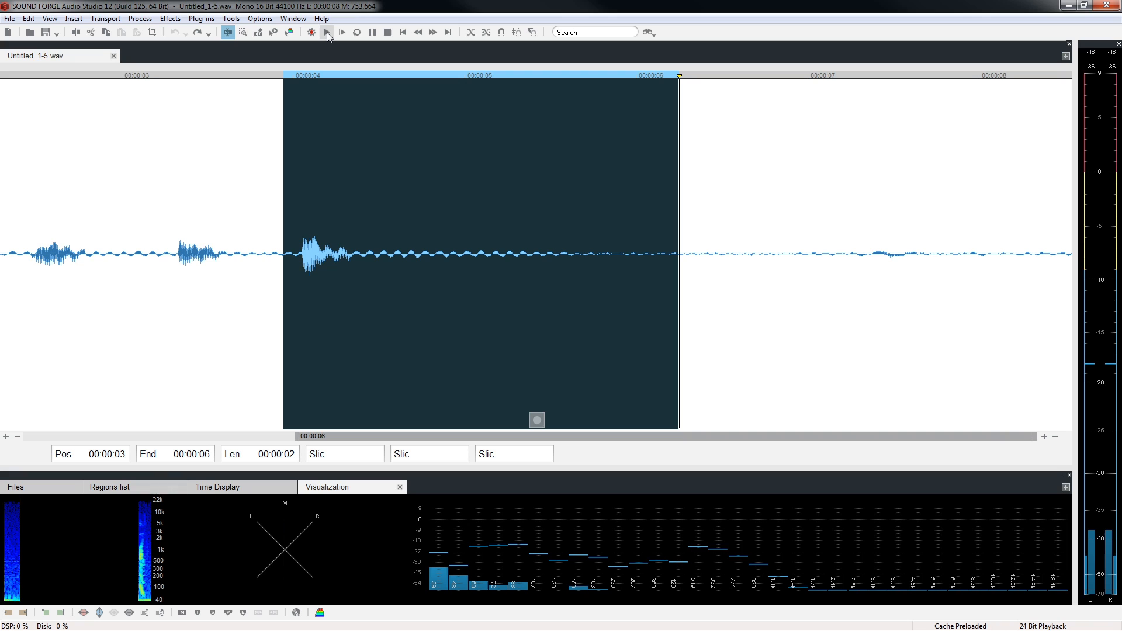
pyautogui.moveTo(275, 35)
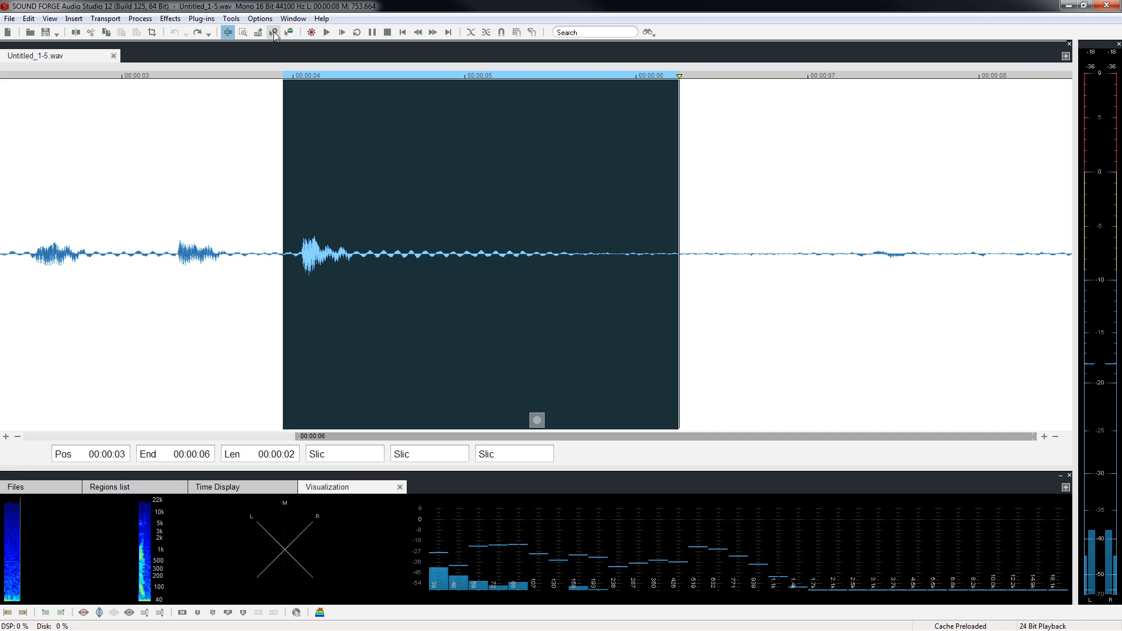
pyautogui.click(28, 19)
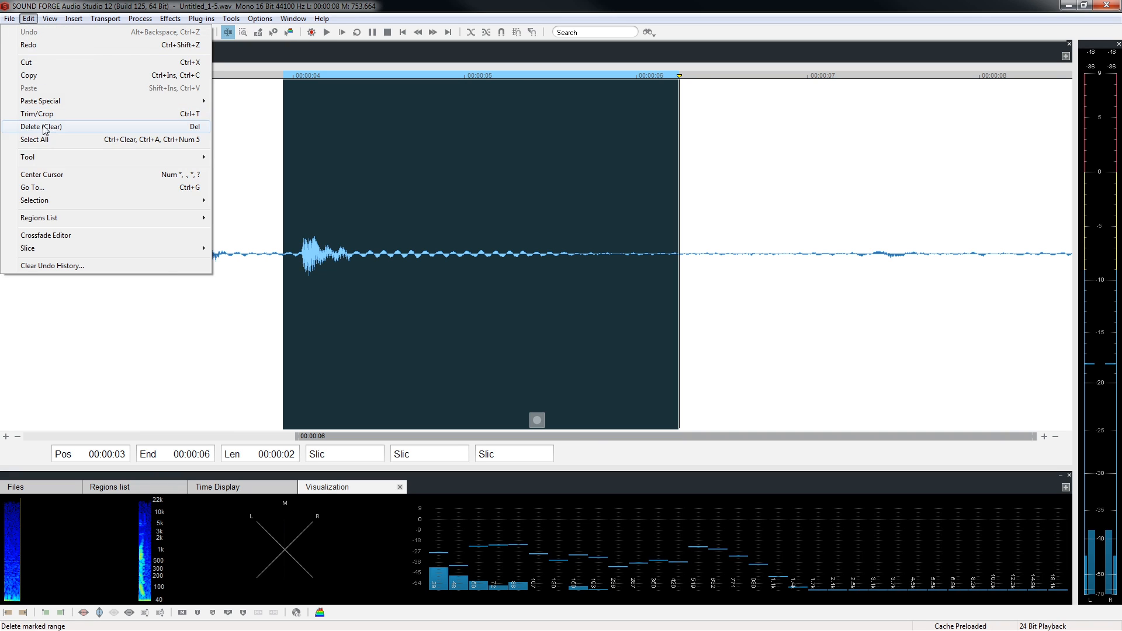
# - Delete the marked word 'five' and play back the shortened one-to-four recording
pyautogui.click(41, 127)
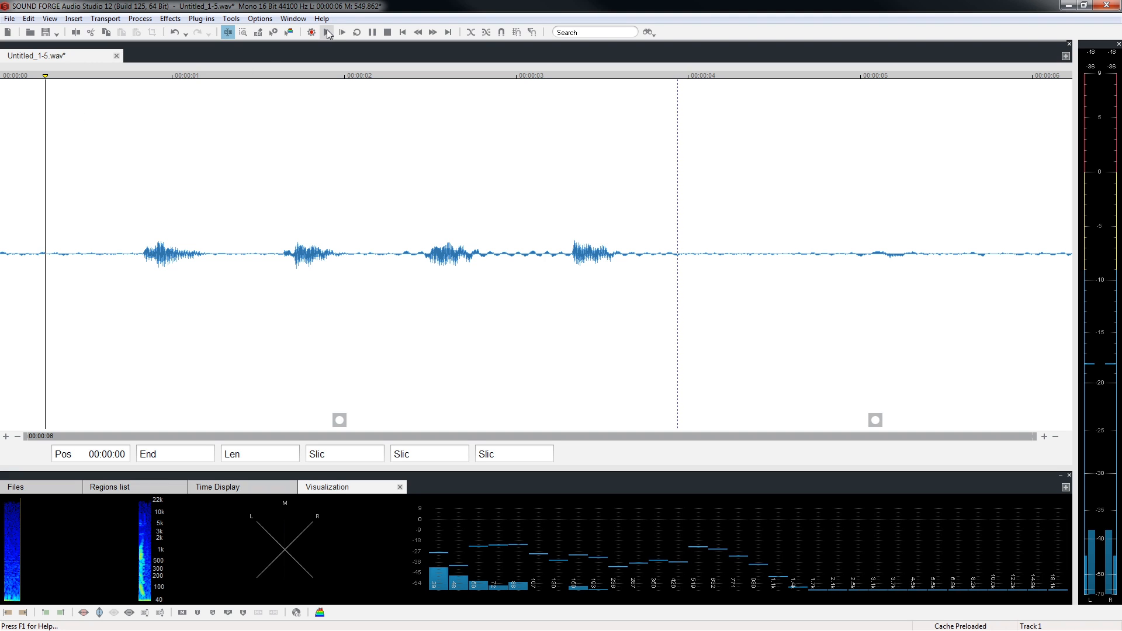
pyautogui.click(342, 32)
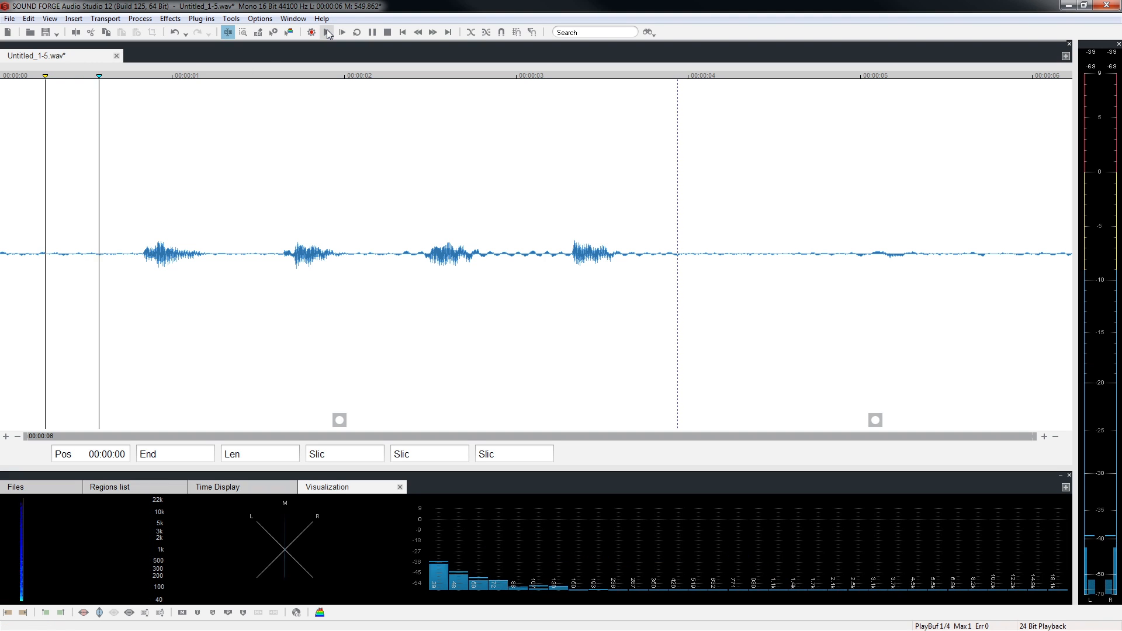
pyautogui.click(342, 32)
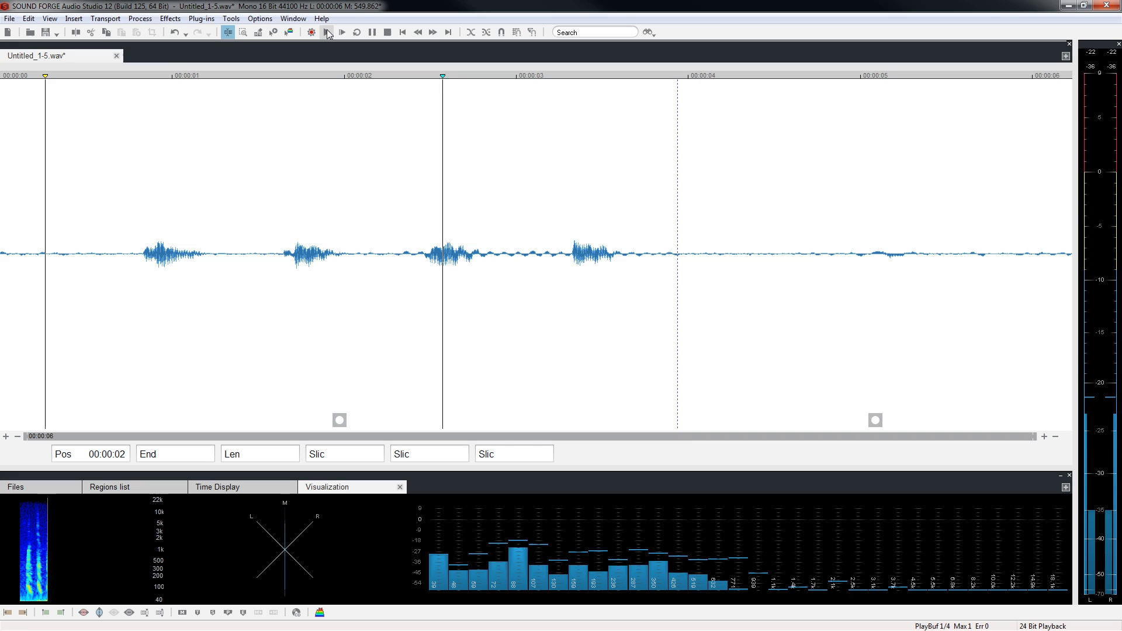
pyautogui.click(326, 31)
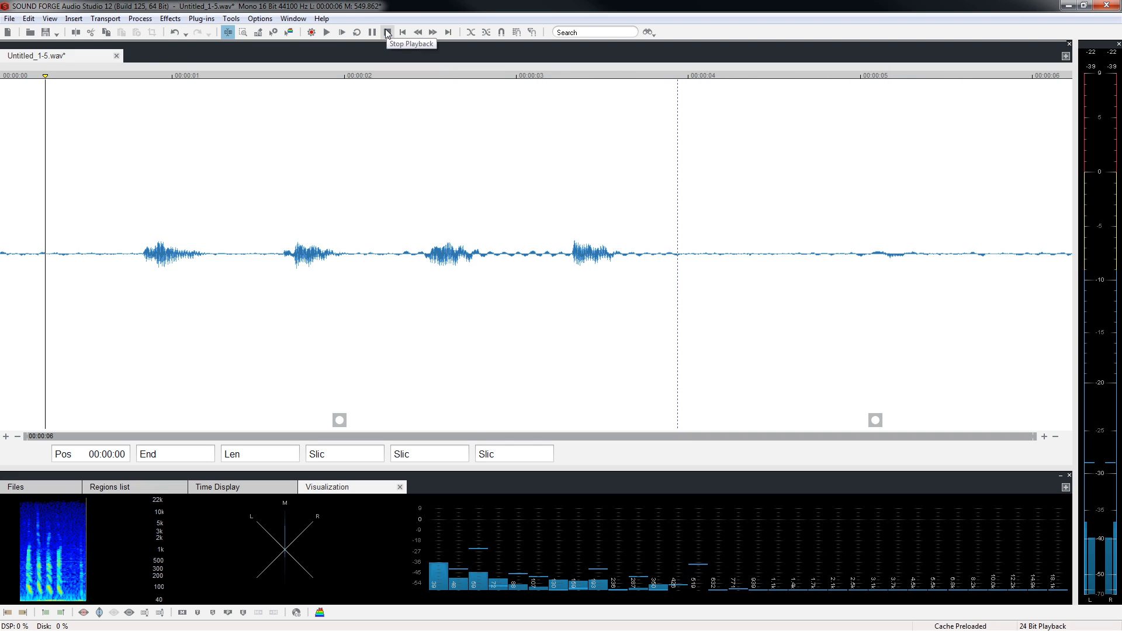
pyautogui.click(28, 18)
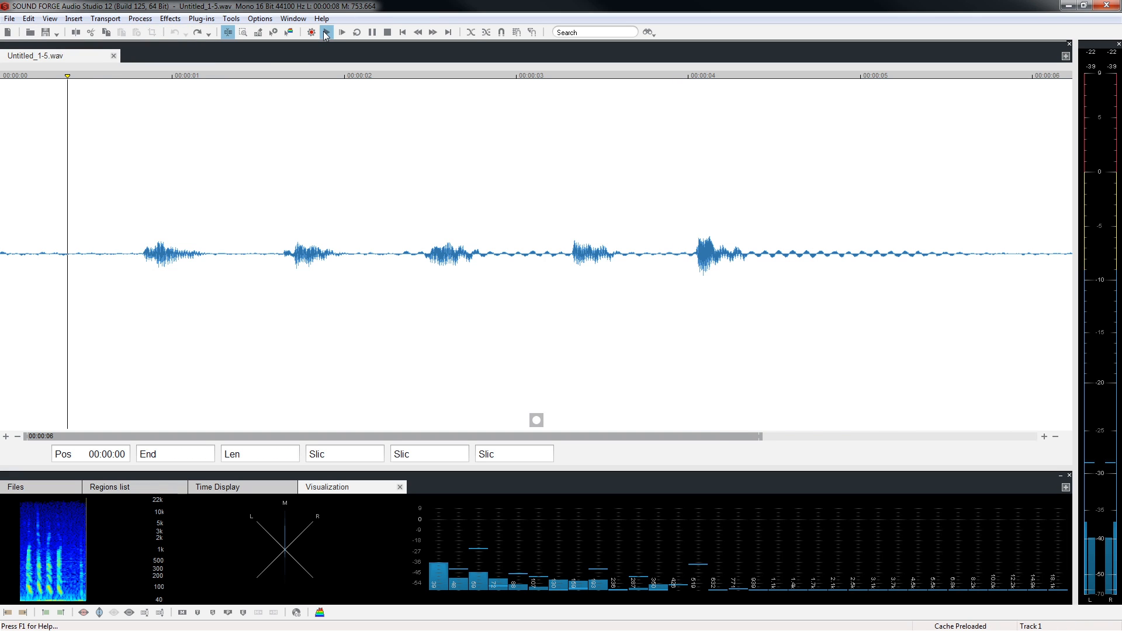
# - Play the restored recording to confirm 'five' is back after four
pyautogui.click(342, 32)
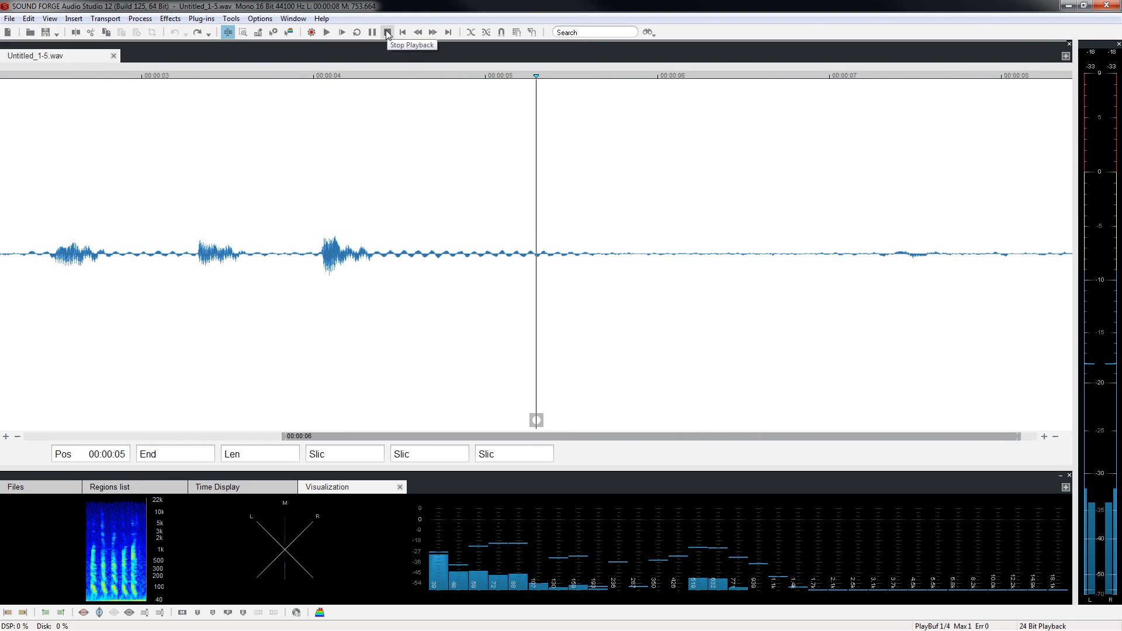
# - Stop playback and cut the 3–6 second 'five' range from the recording
pyautogui.click(387, 31)
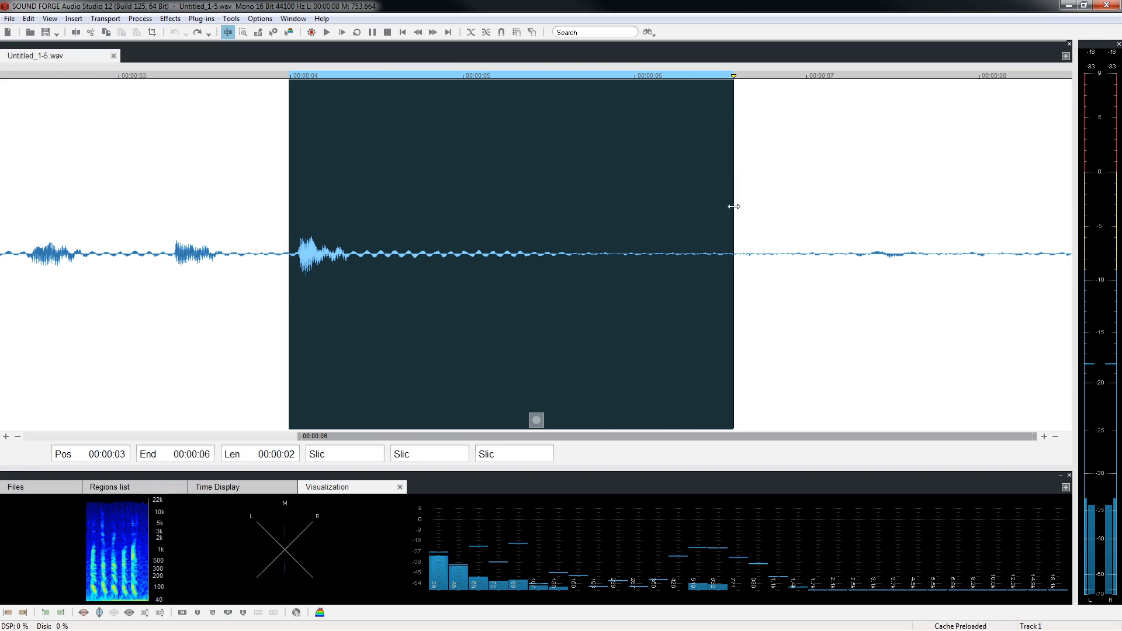
pyautogui.click(27, 18)
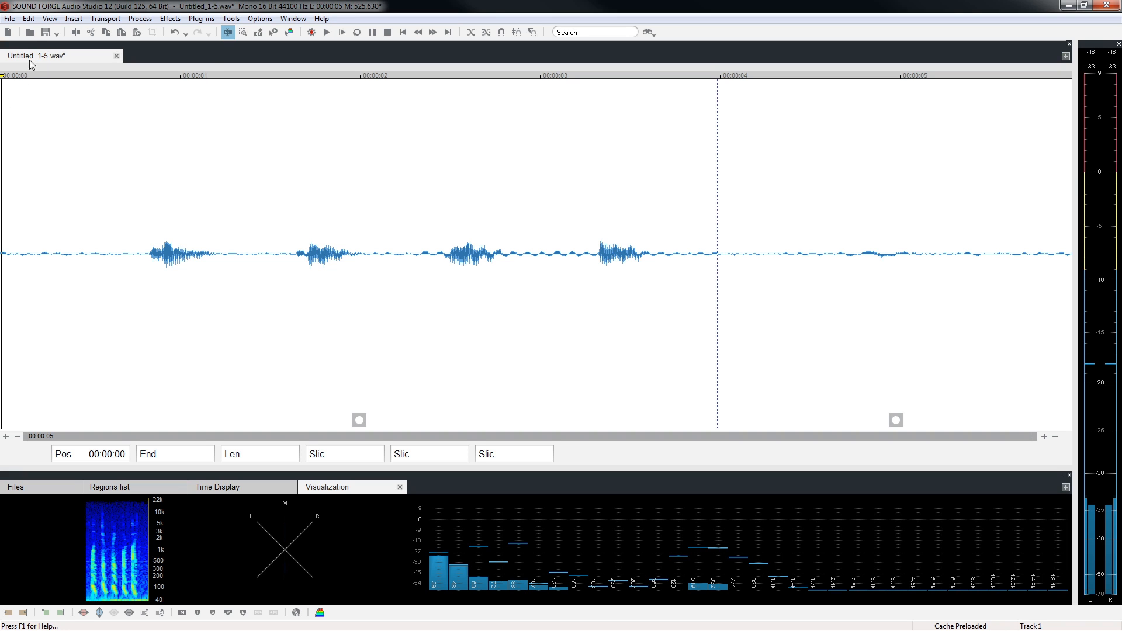
# - Paste 'five' at position 0 and play the rearranged eight-second recording
pyautogui.click(28, 18)
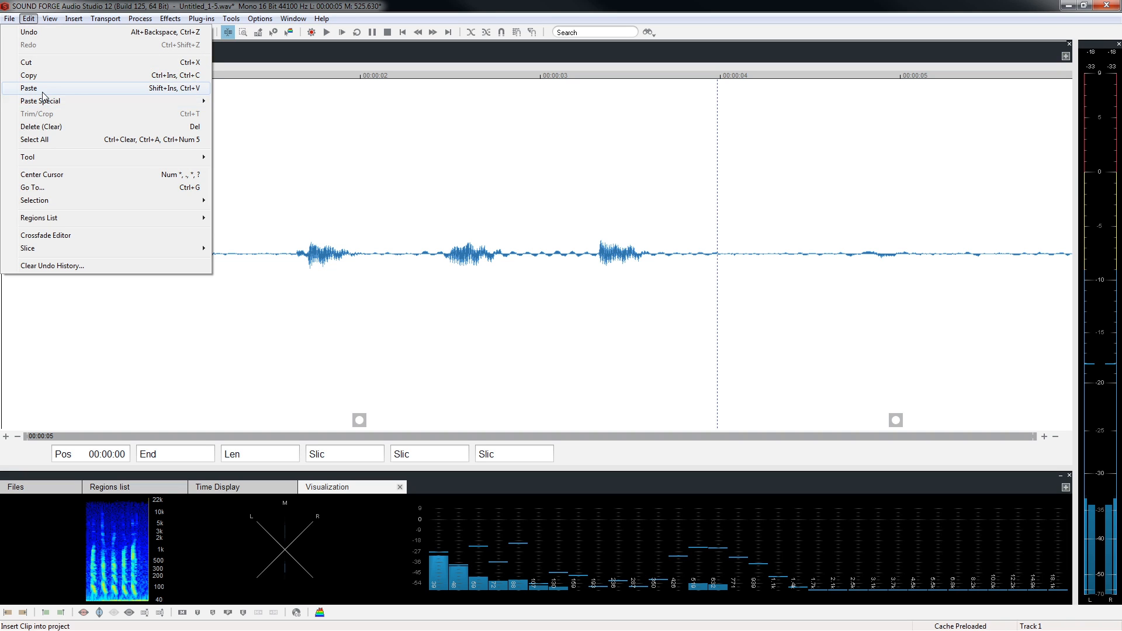
pyautogui.click(29, 89)
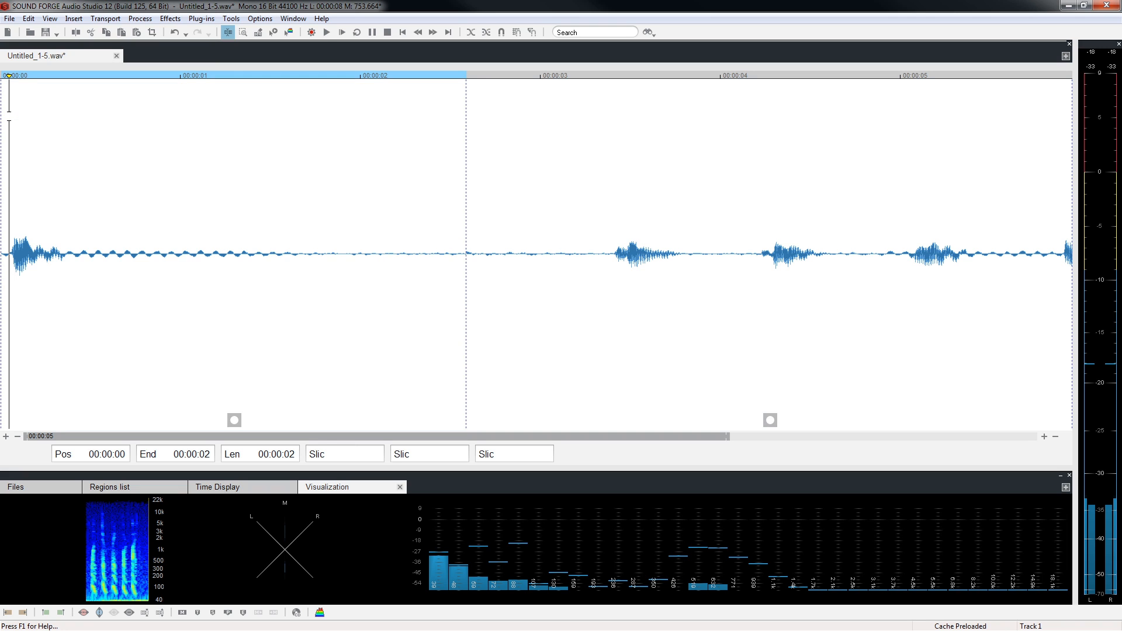
pyautogui.click(326, 31)
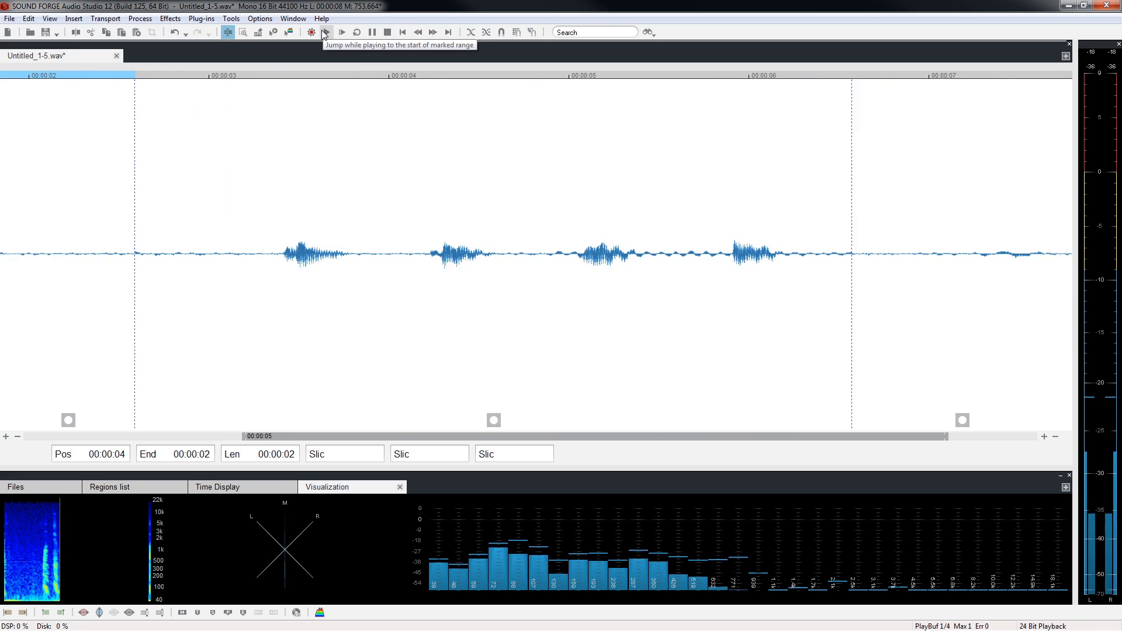
pyautogui.click(342, 31)
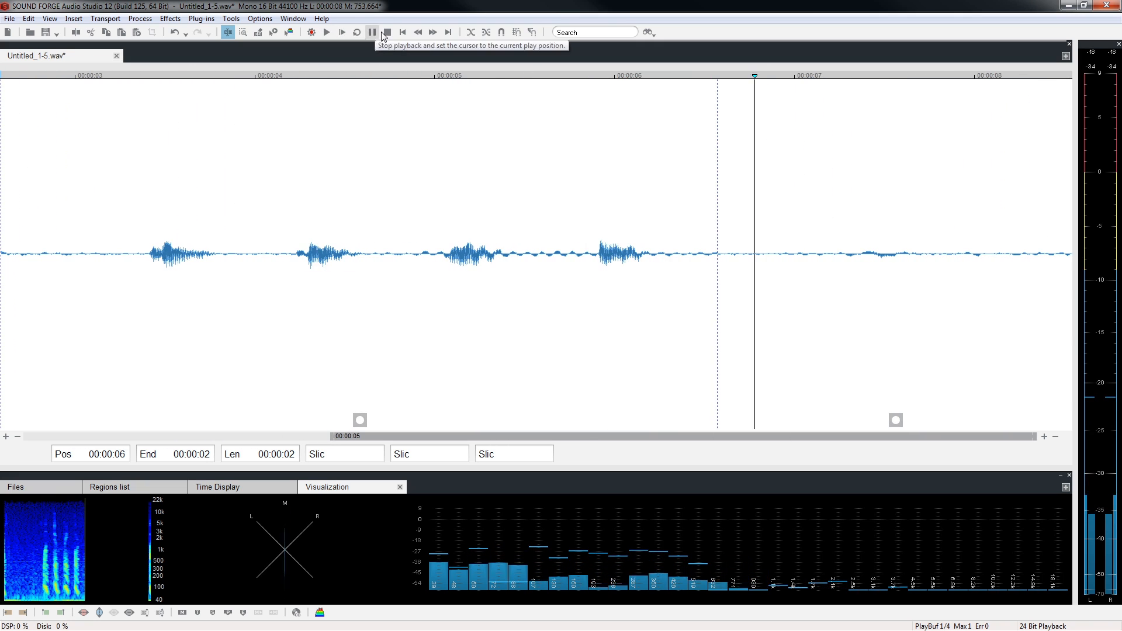
pyautogui.click(386, 32)
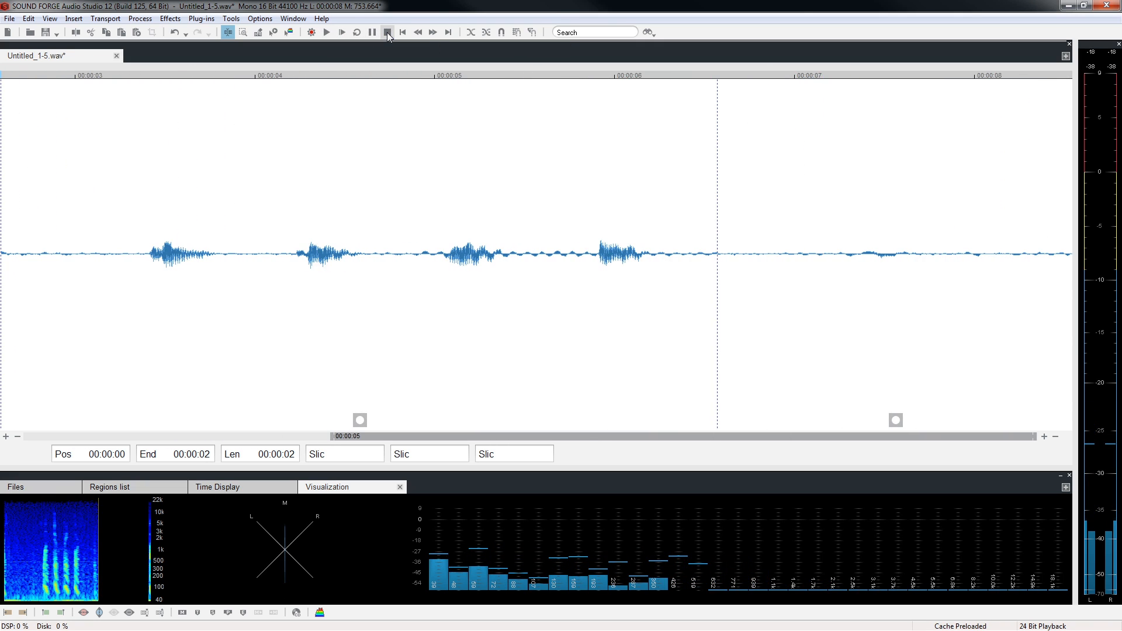
# - Use the Edit menu to undo the paste and cut, restoring one-to-five order
pyautogui.click(28, 18)
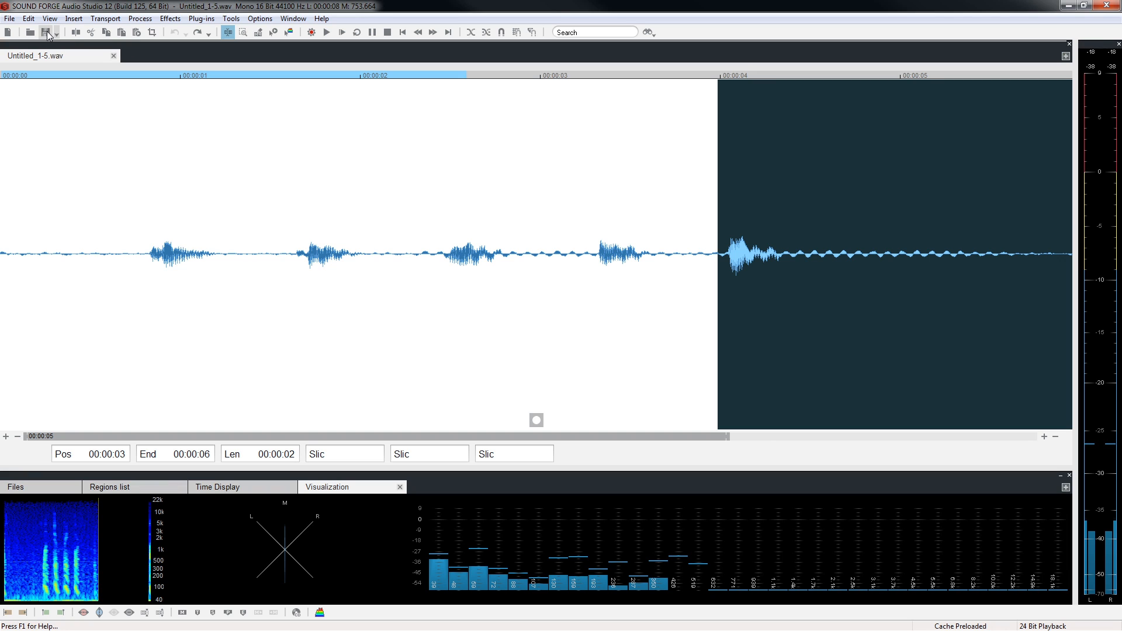
pyautogui.click(28, 19)
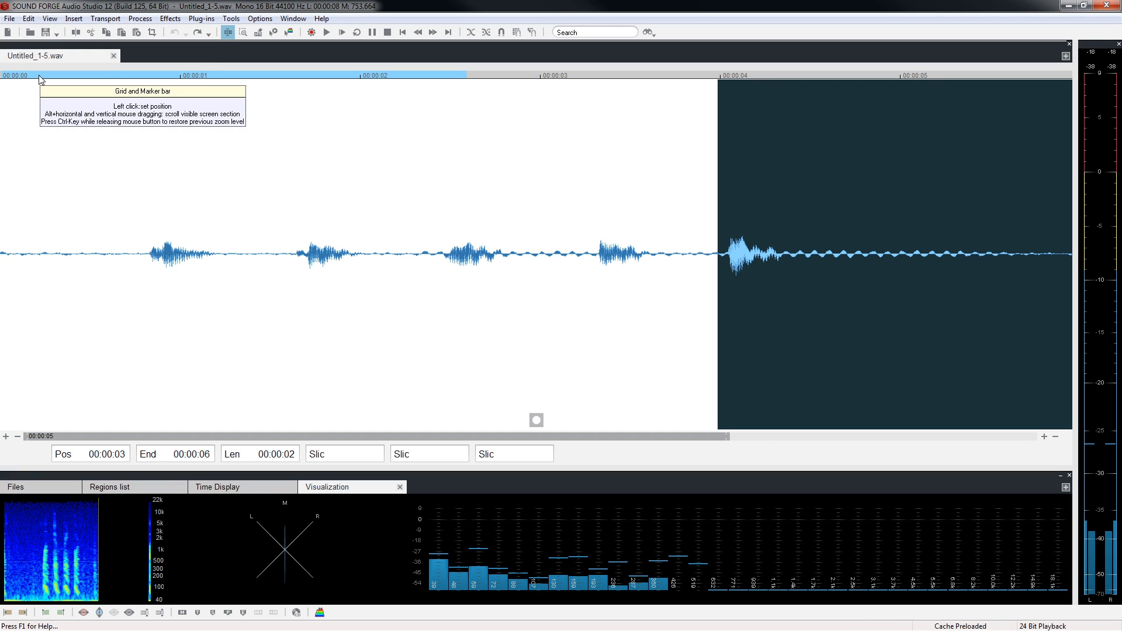
pyautogui.moveTo(29, 19)
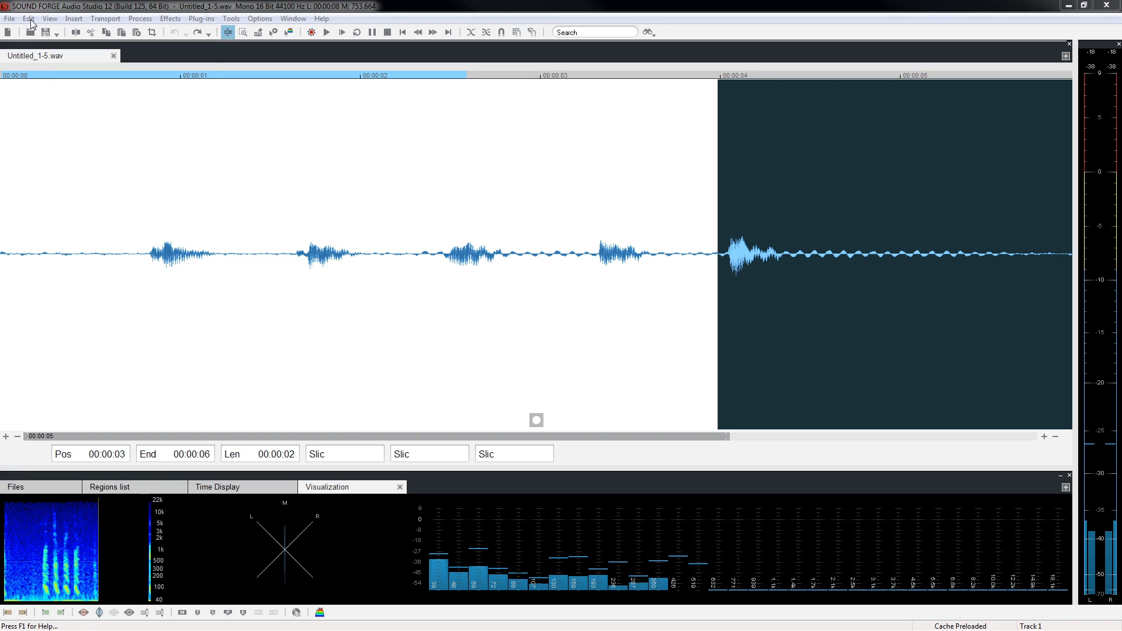